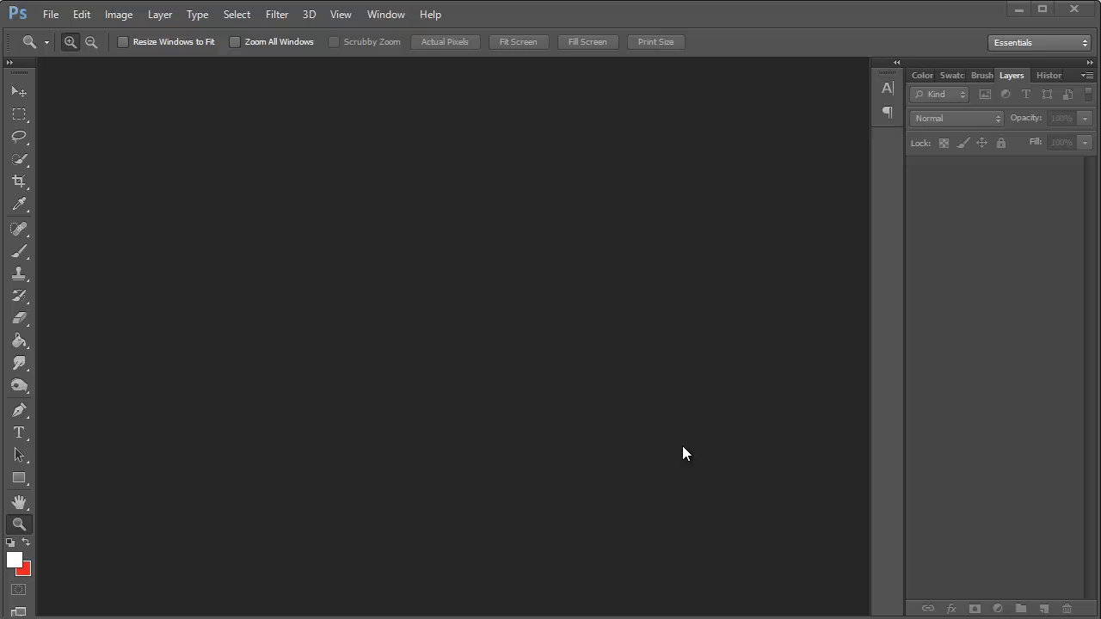
pyautogui.moveTo(495, 325)
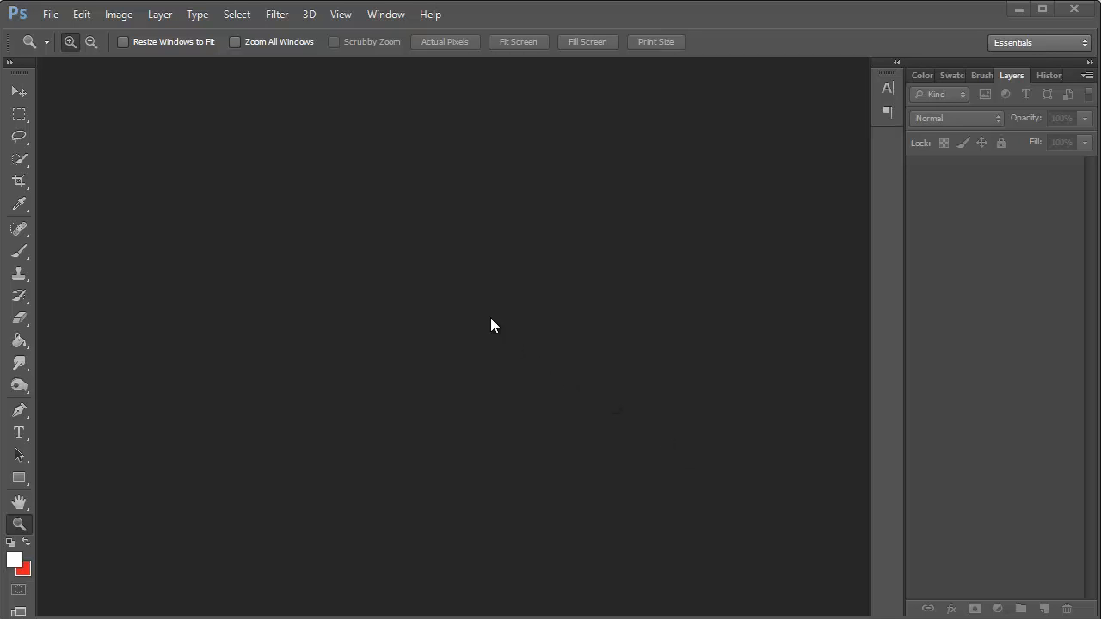
# Step: Show the File commands over the empty Photoshop workspace
pyautogui.click(50, 14)
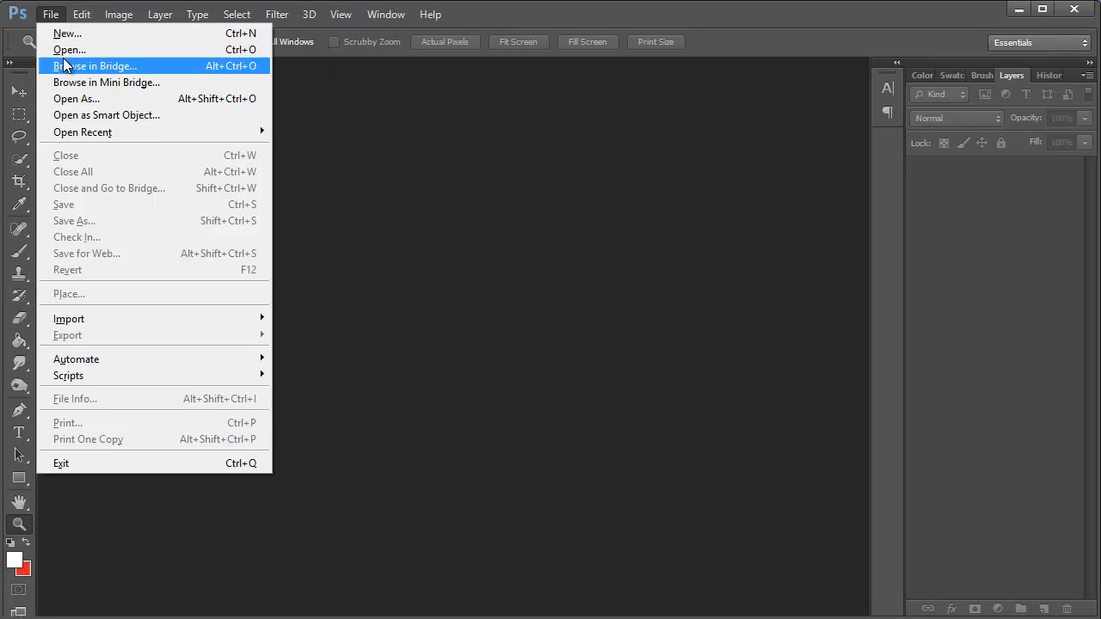
# Step: Select both star wars.jpg and raiders.jpg in the Open dialog
pyautogui.click(69, 48)
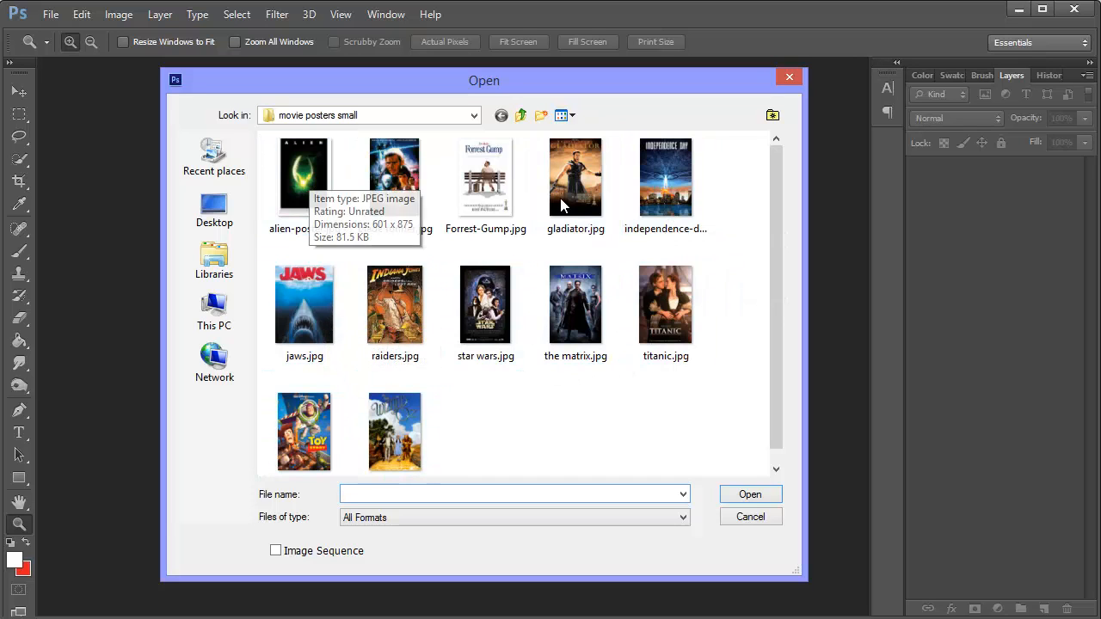
pyautogui.moveTo(506, 402)
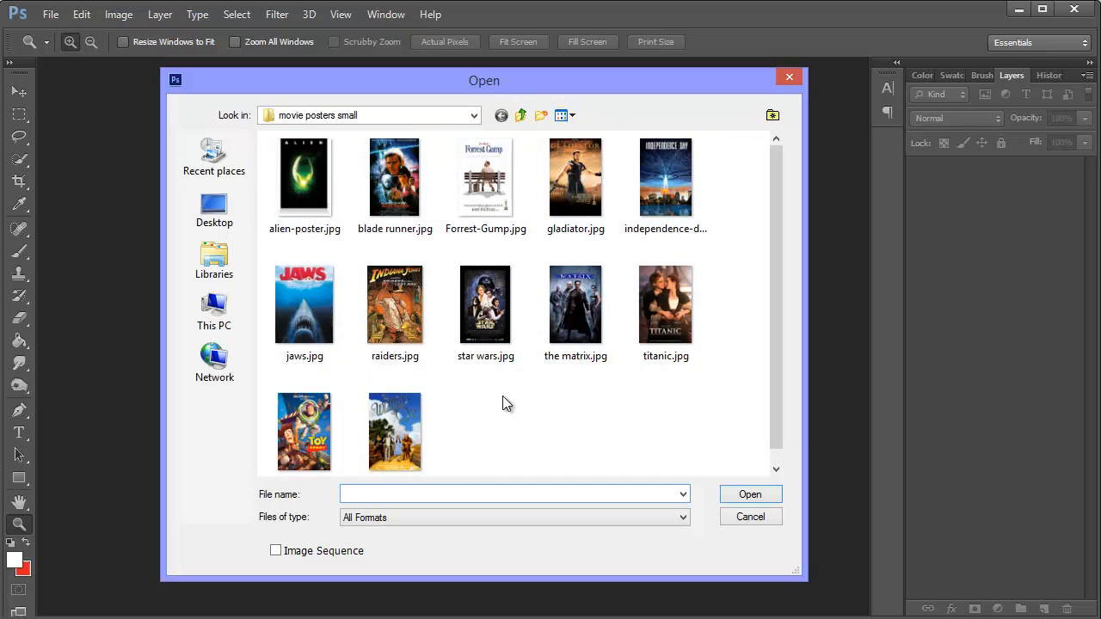
pyautogui.click(485, 304)
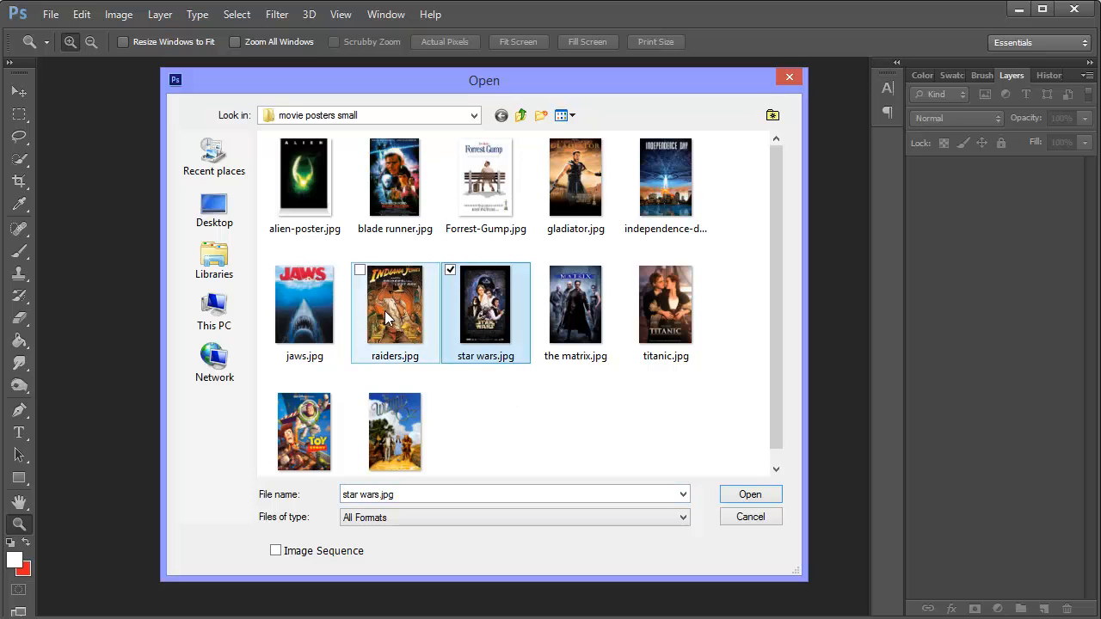
pyautogui.click(394, 306)
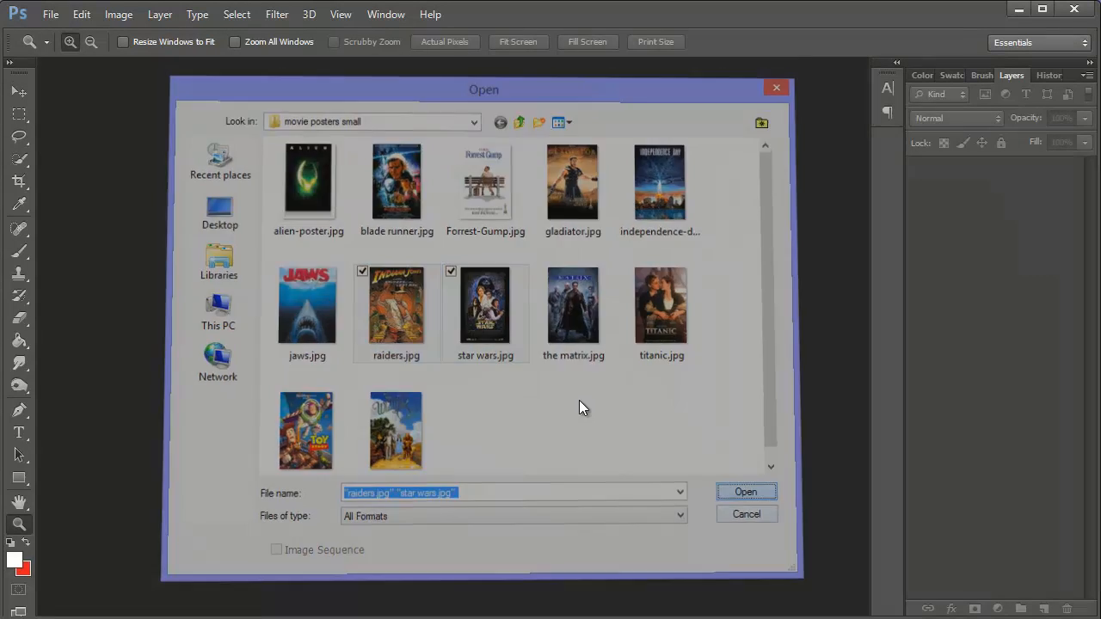
# Step: Load both posters as documents and bring the Star Wars poster forward
pyautogui.click(745, 492)
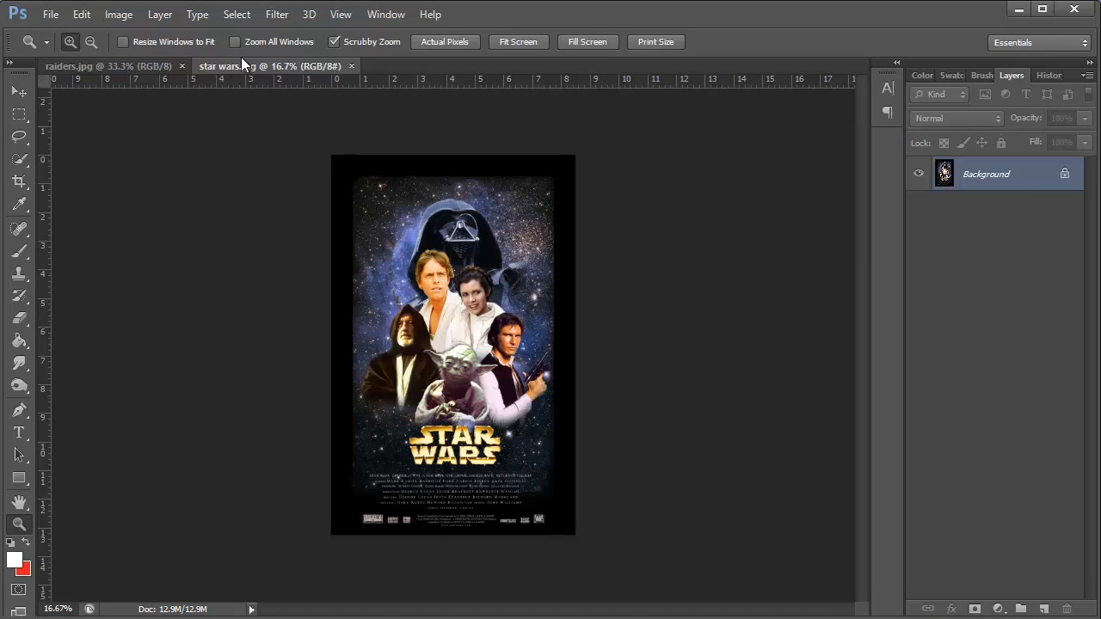
pyautogui.click(106, 65)
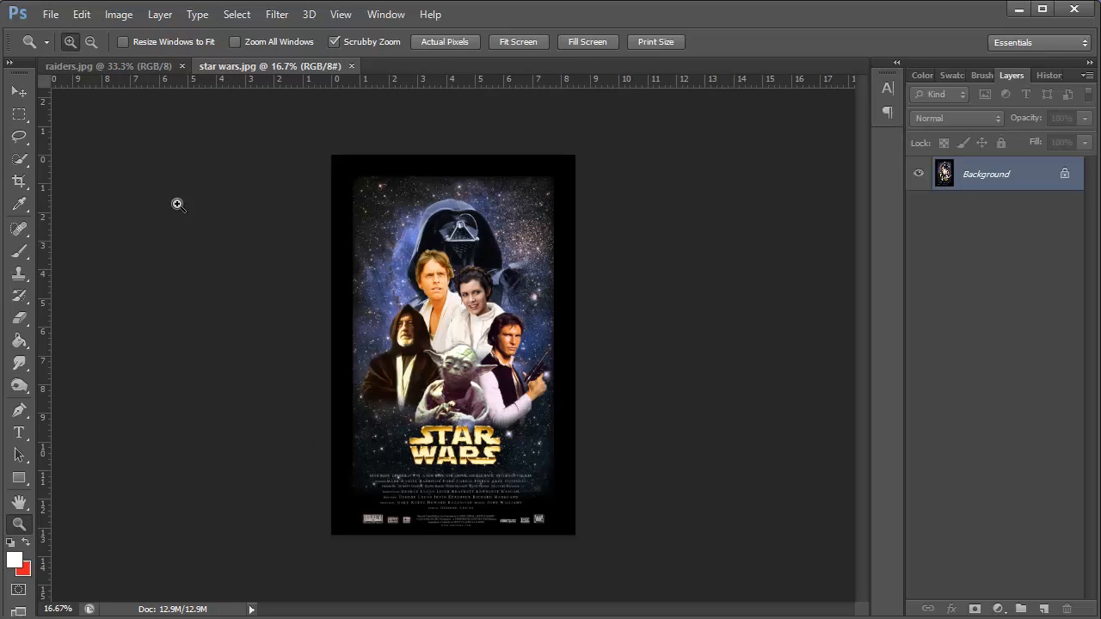
pyautogui.click(117, 14)
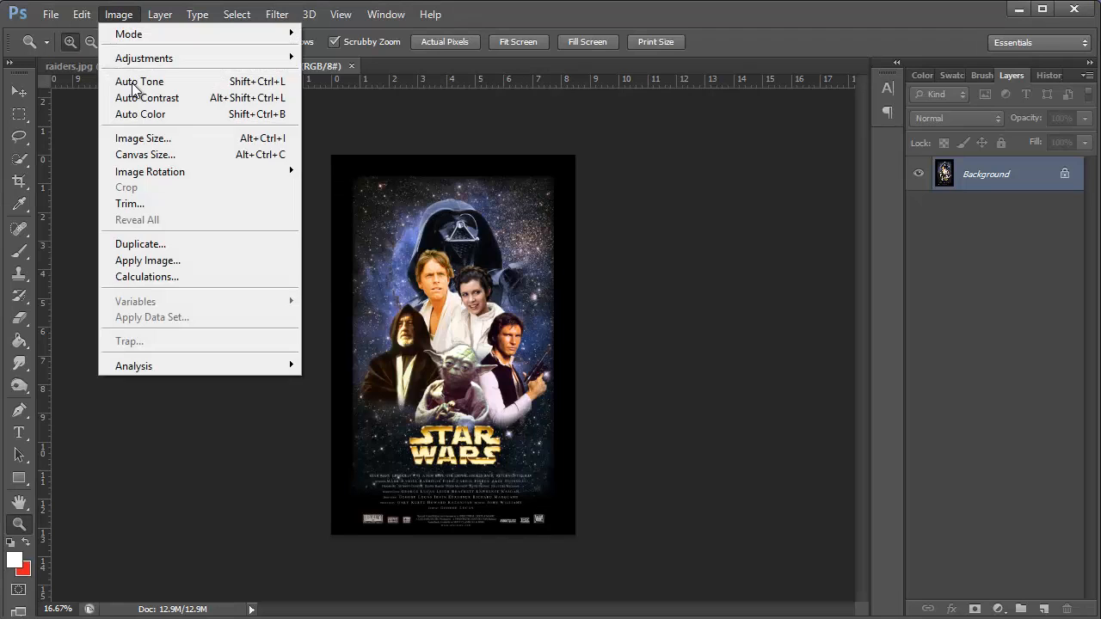
pyautogui.click(143, 138)
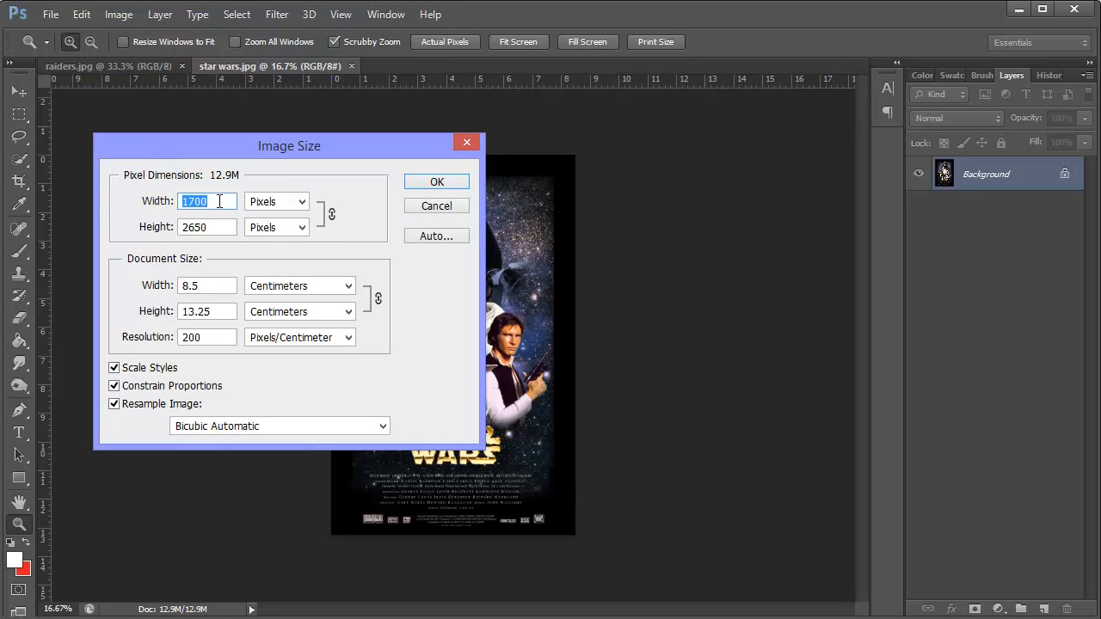
pyautogui.click(437, 207)
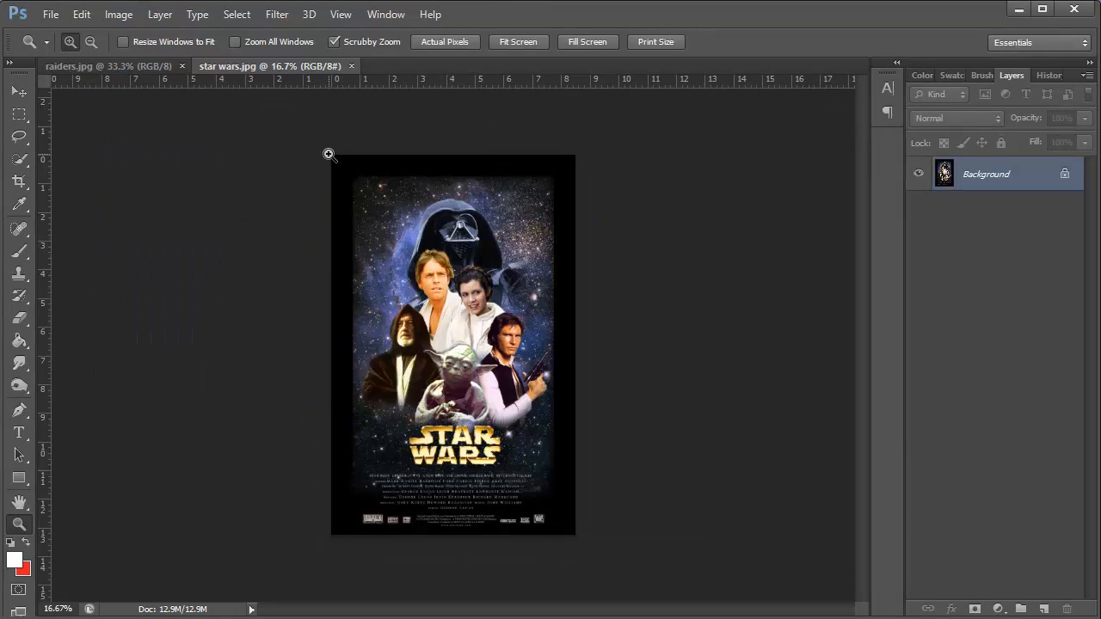
pyautogui.moveTo(227, 162)
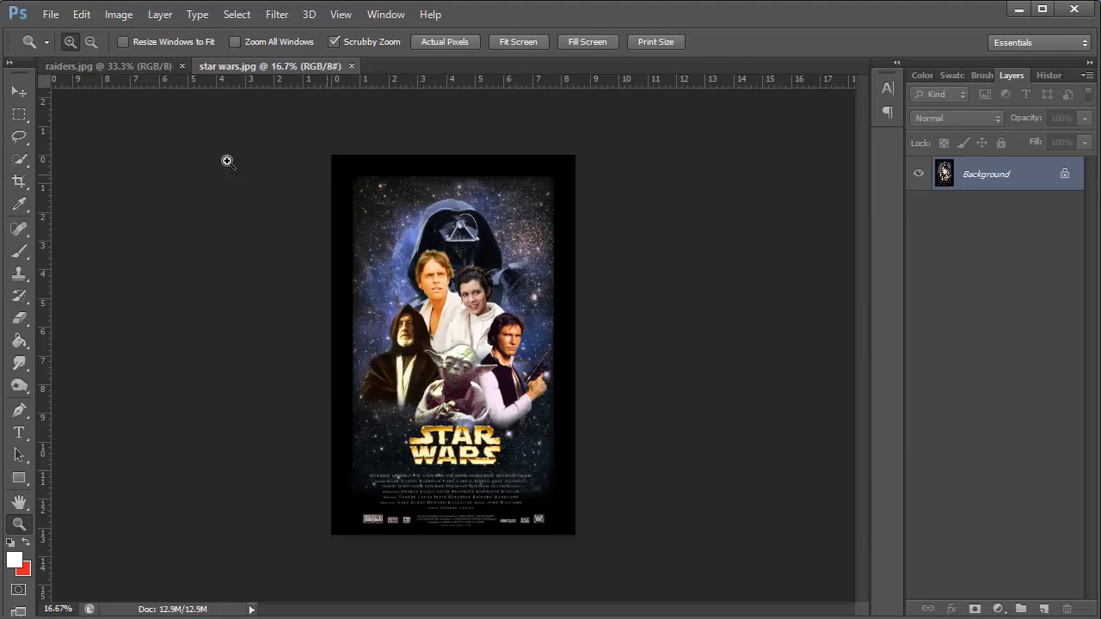
pyautogui.click(19, 183)
pyautogui.write('290')
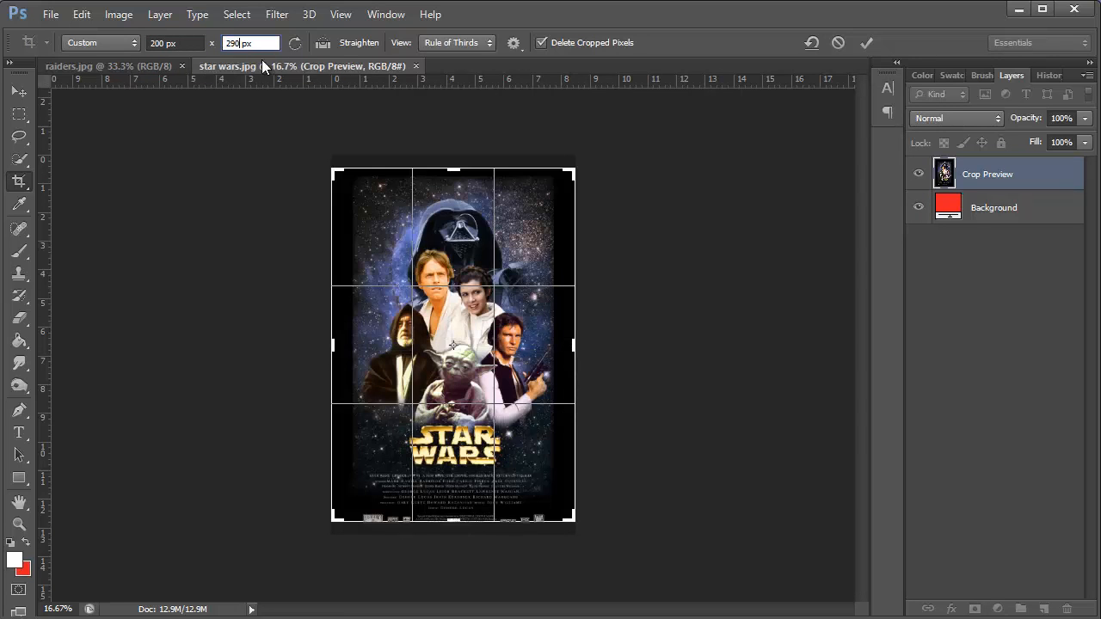
pyautogui.moveTo(251, 43)
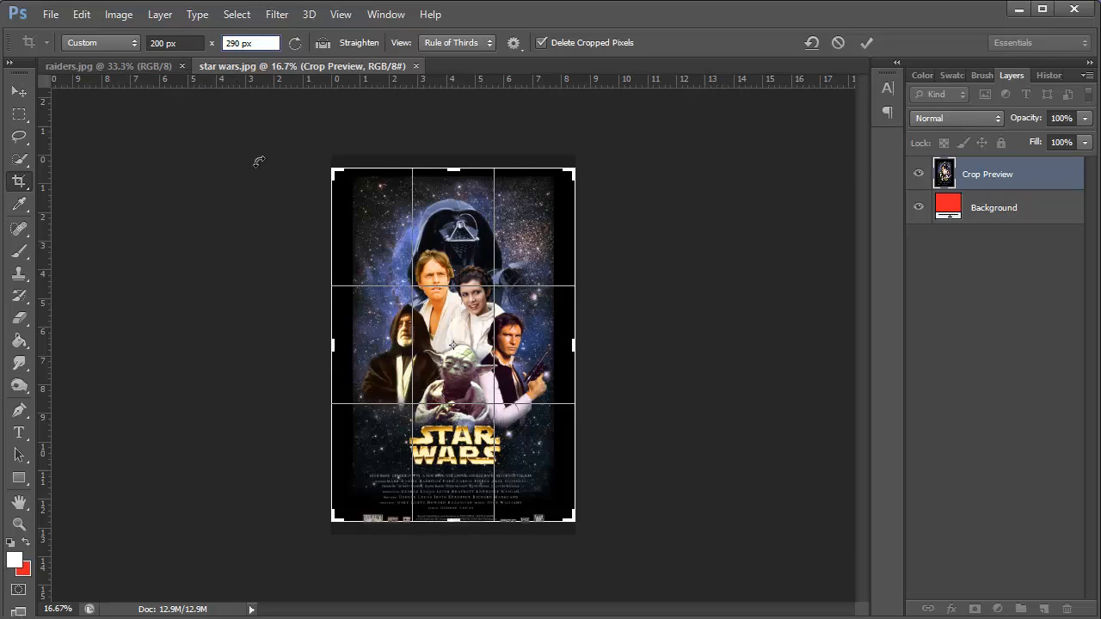
pyautogui.moveTo(454, 165)
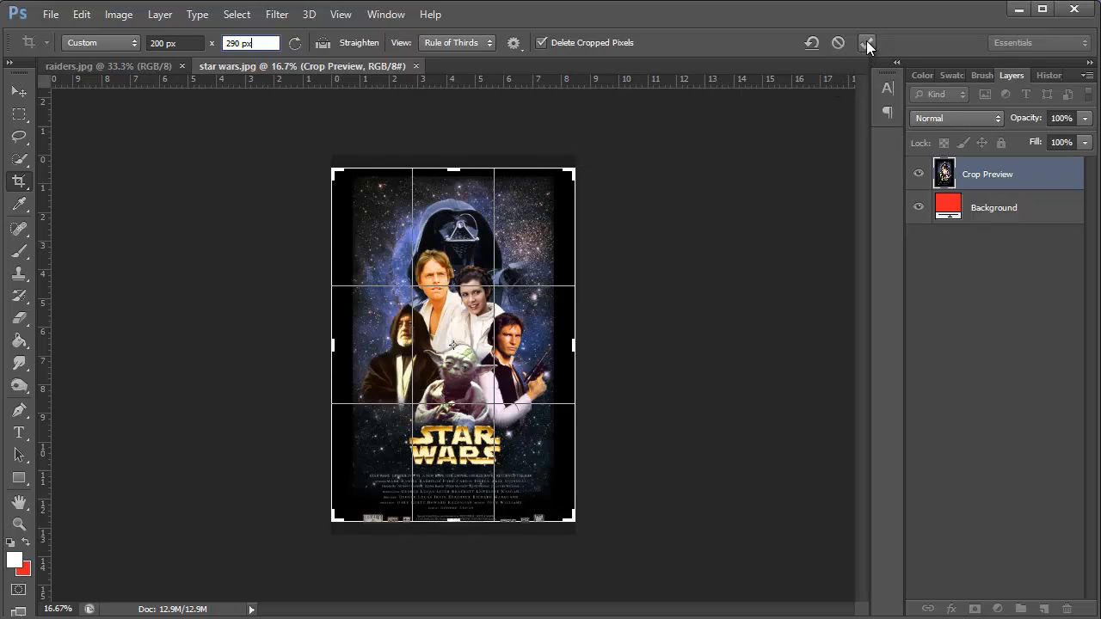
# Step: Apply the 200 × 290 px crop to the Star Wars poster
pyautogui.click(867, 41)
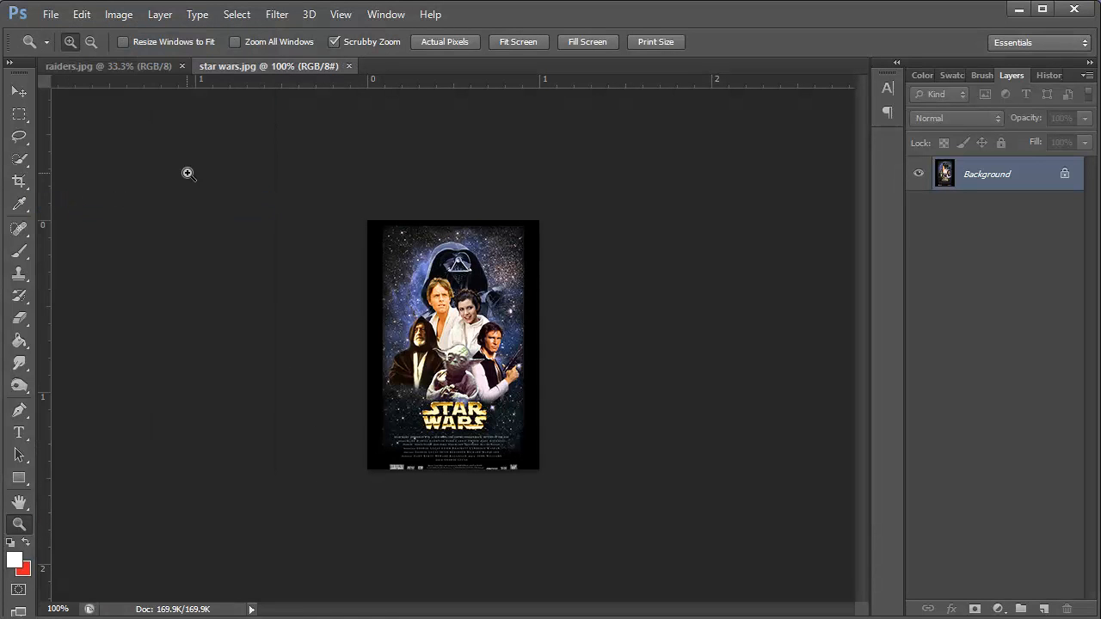
# Step: Switch from the finished Star Wars poster to the Raiders document
pyautogui.click(107, 66)
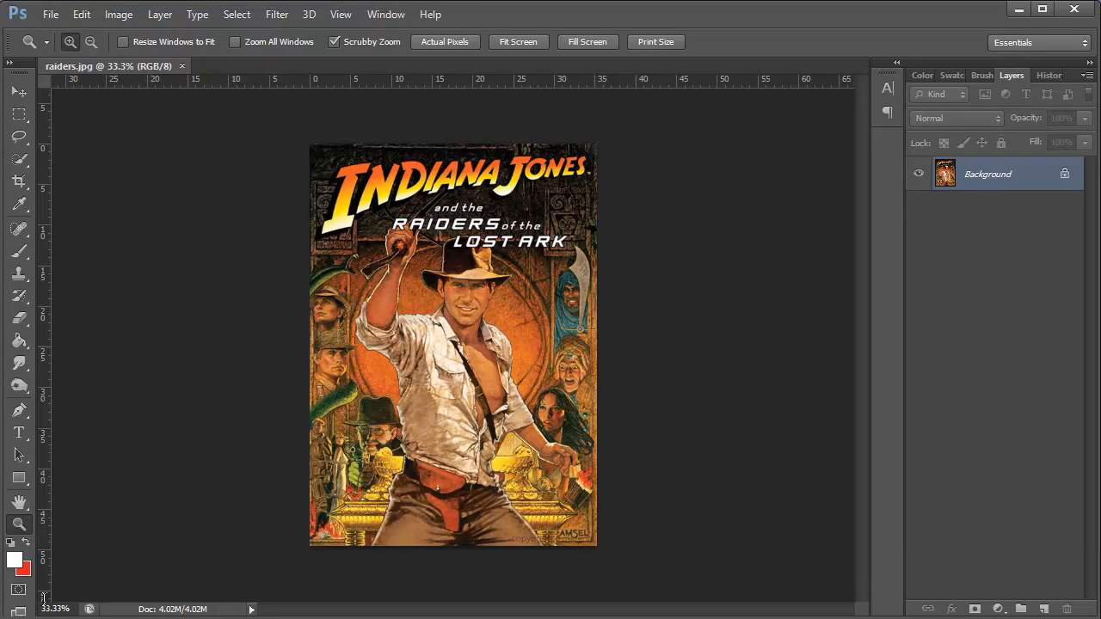
pyautogui.moveTo(24, 532)
pyautogui.write('15')
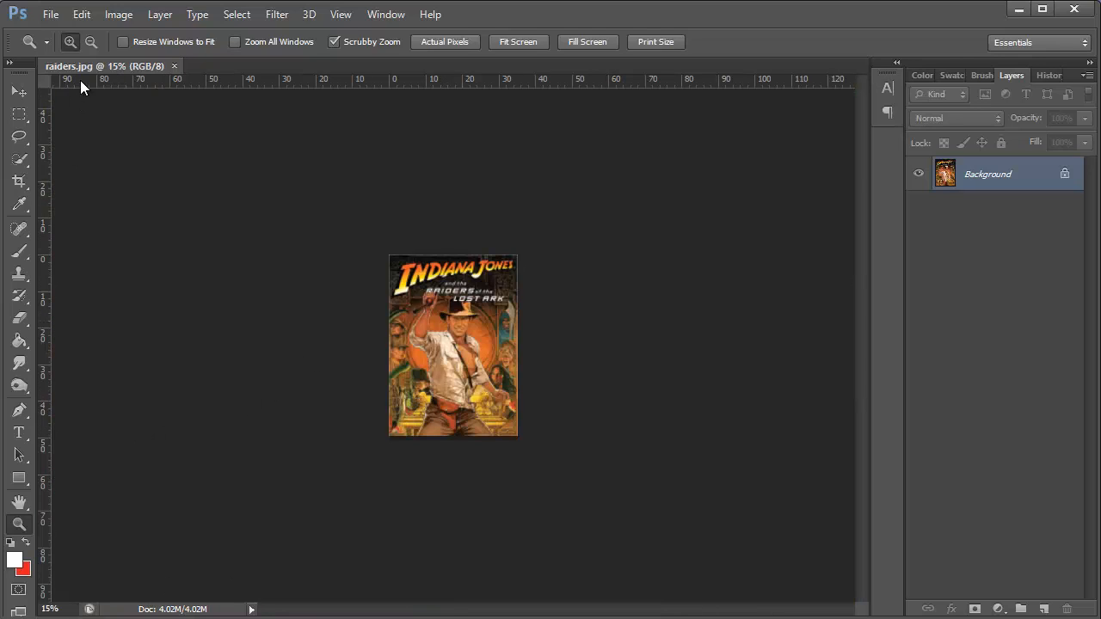
pyautogui.click(19, 180)
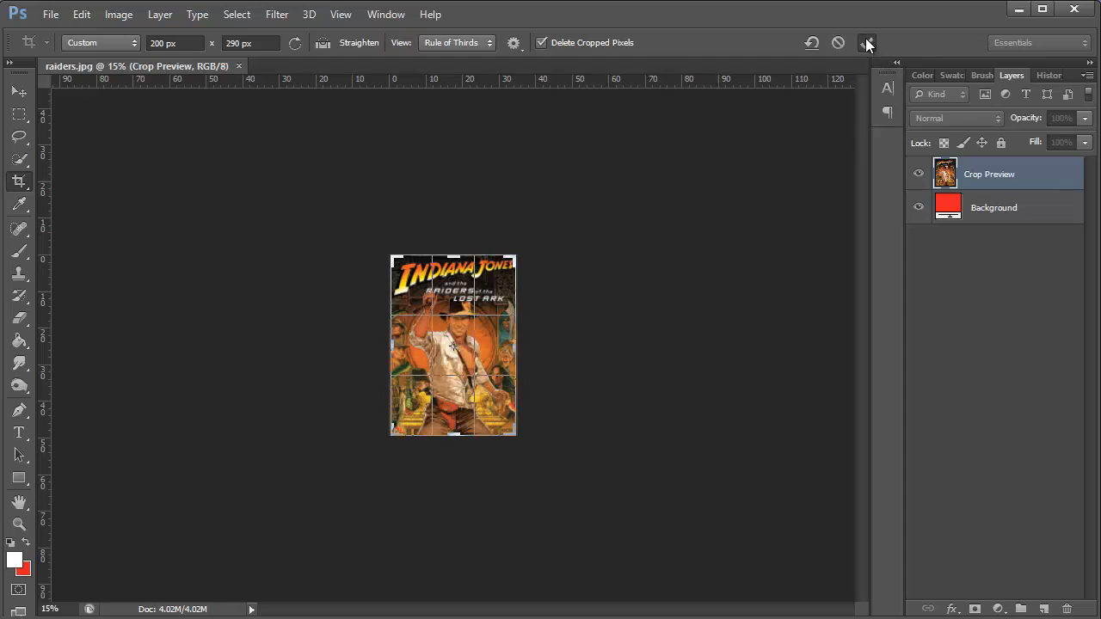
# Step: Crop the Raiders poster to 200 × 290 px and view it at 100% zoom
pyautogui.click(867, 42)
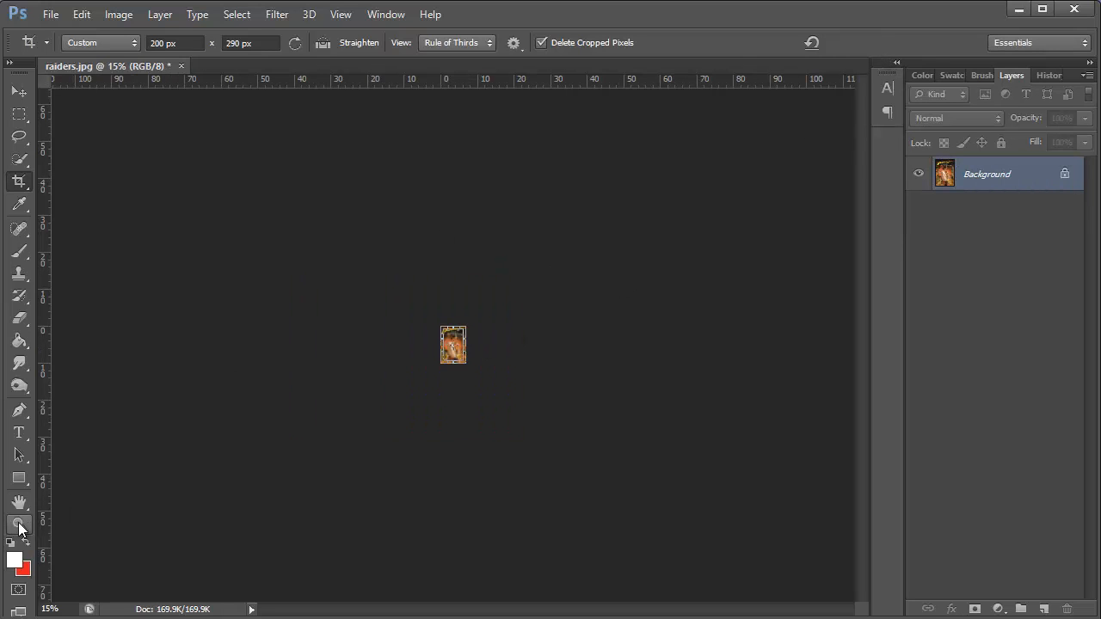
pyautogui.click(19, 526)
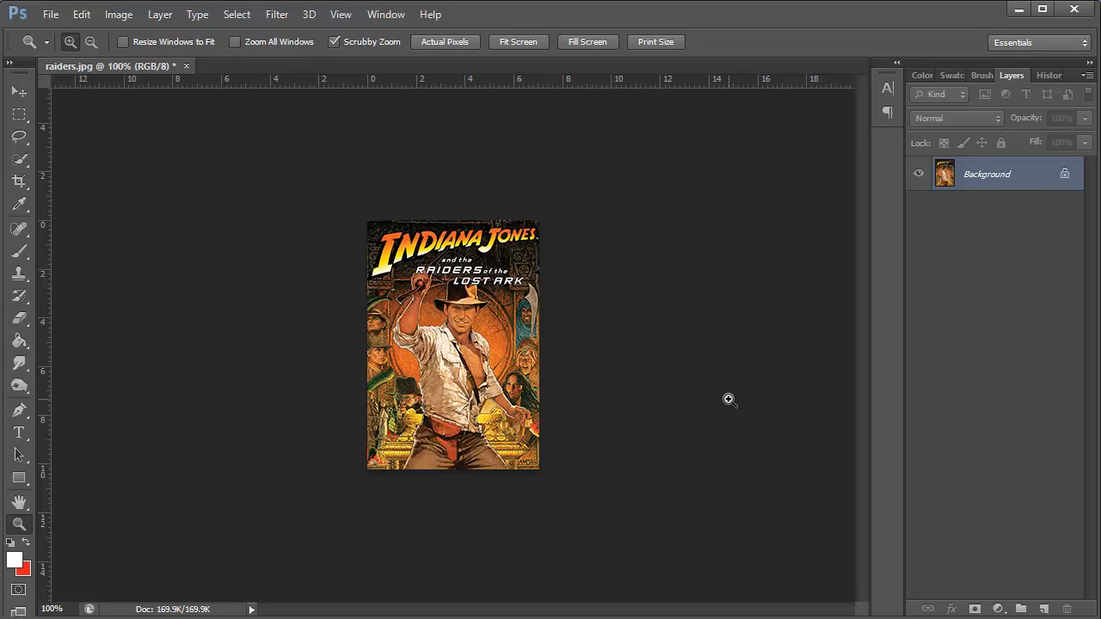